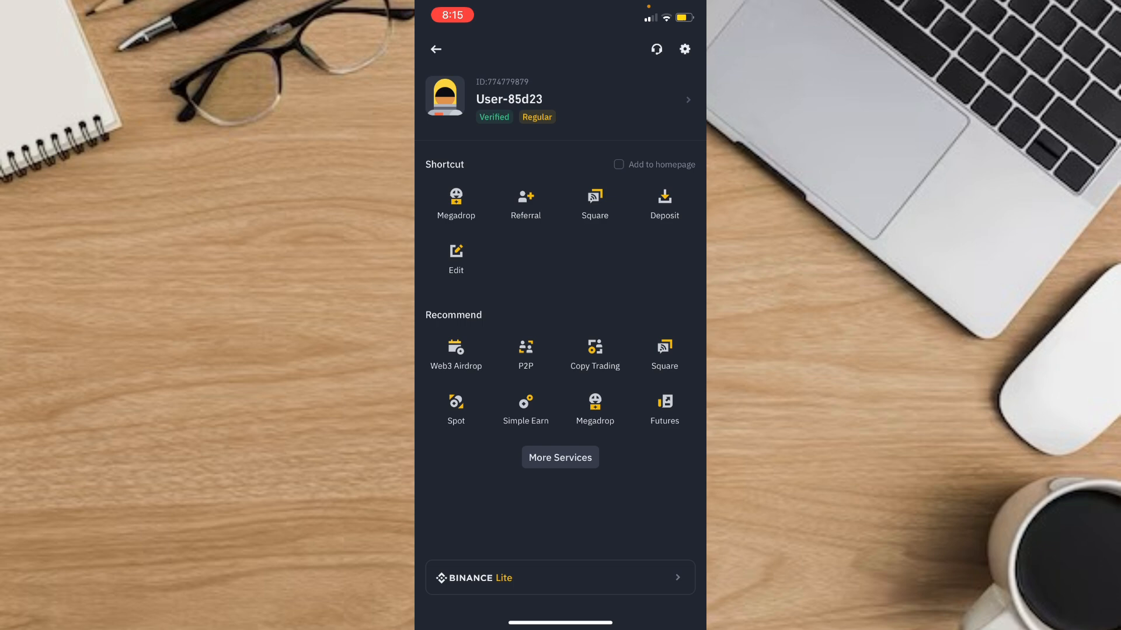
Open More Services and reach the Binance Gift Card page listing USDT, BNB, DOGE and BTC cards.
{"action": "left_click", "coordinate": [559, 457]}
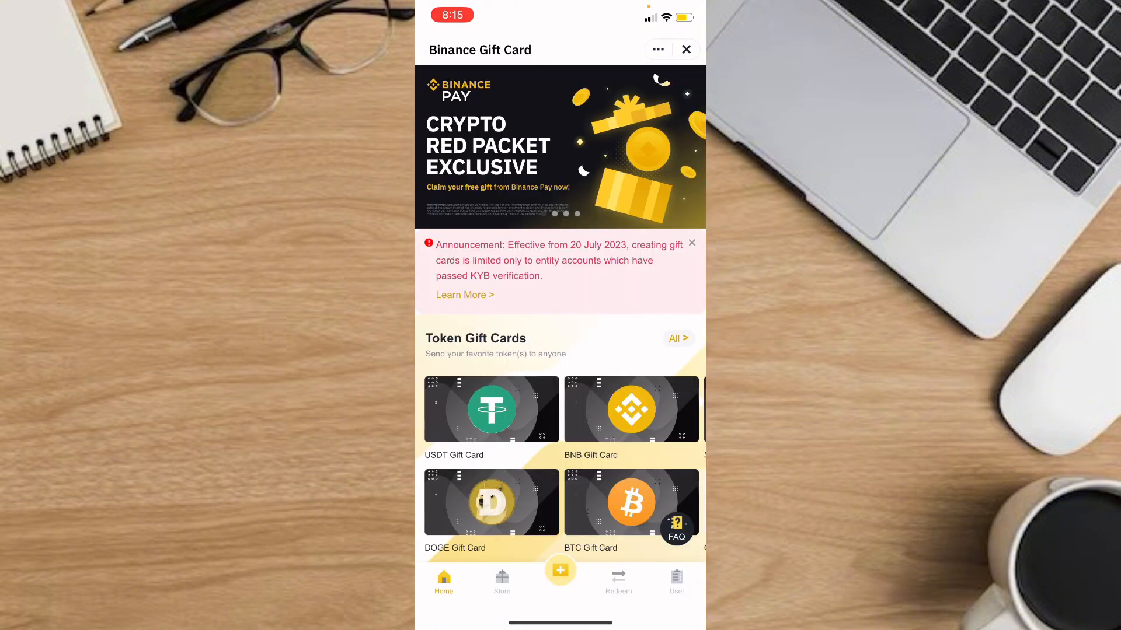
Close the Gift Card page and go back from Services to the account overview with its shortcuts.
{"action": "scroll", "scroll_direction": "down", "scroll_amount": 3}
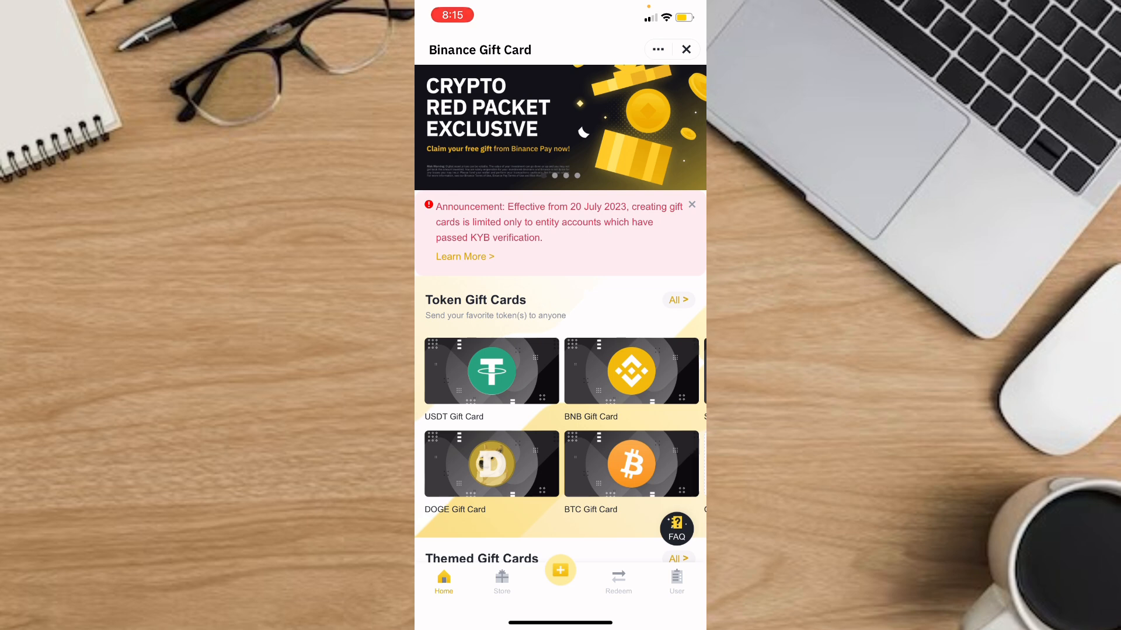
{"action": "left_click", "coordinate": [618, 580]}
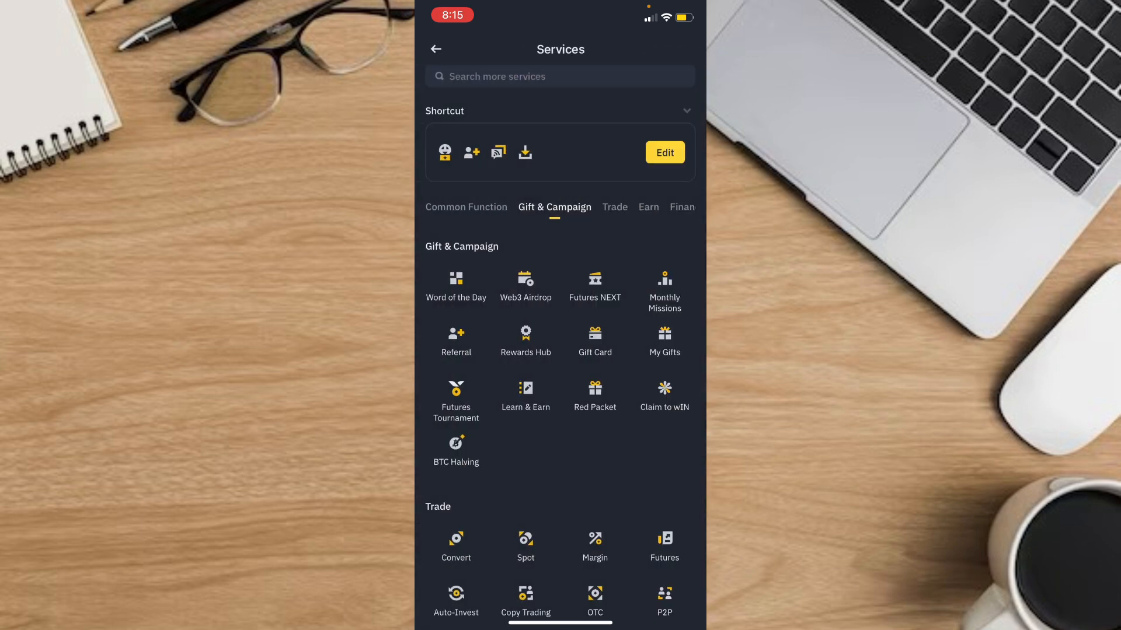
{"action": "left_click", "coordinate": [435, 49]}
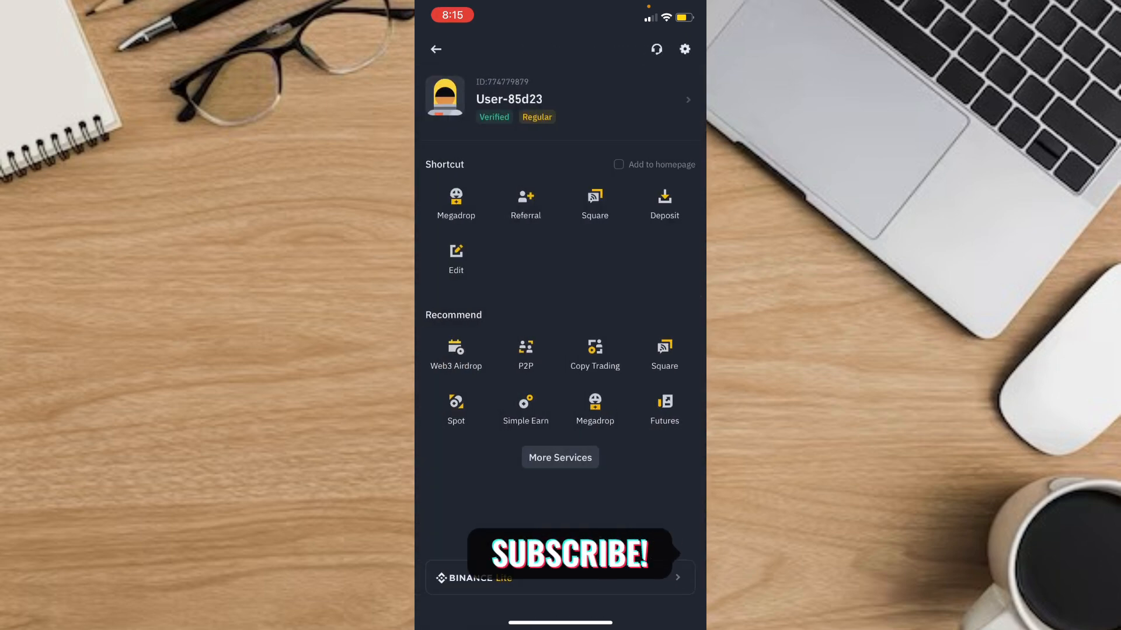